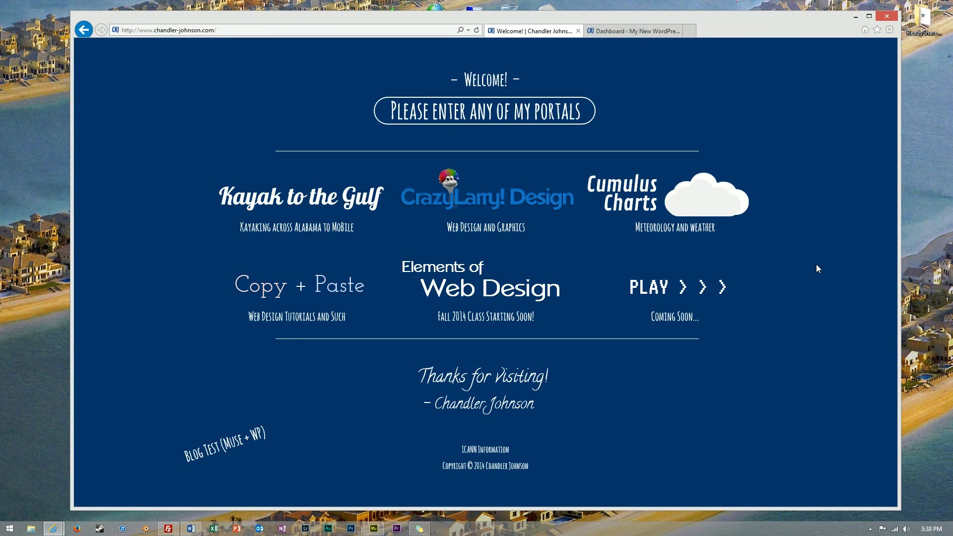
mouse_move(668, 177)
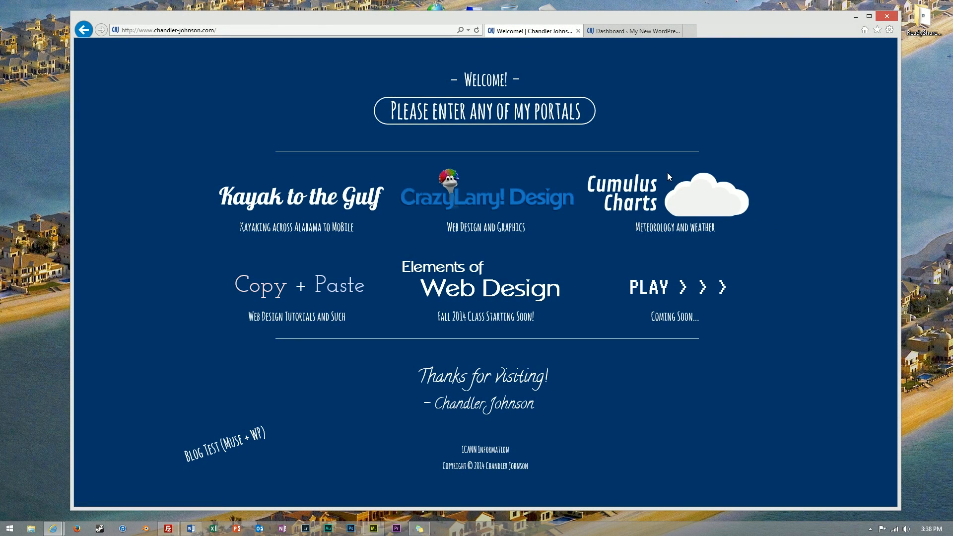
- Check the WordPress dashboard and portal homepage, then switch to the Muse site plan
left_click(633, 31)
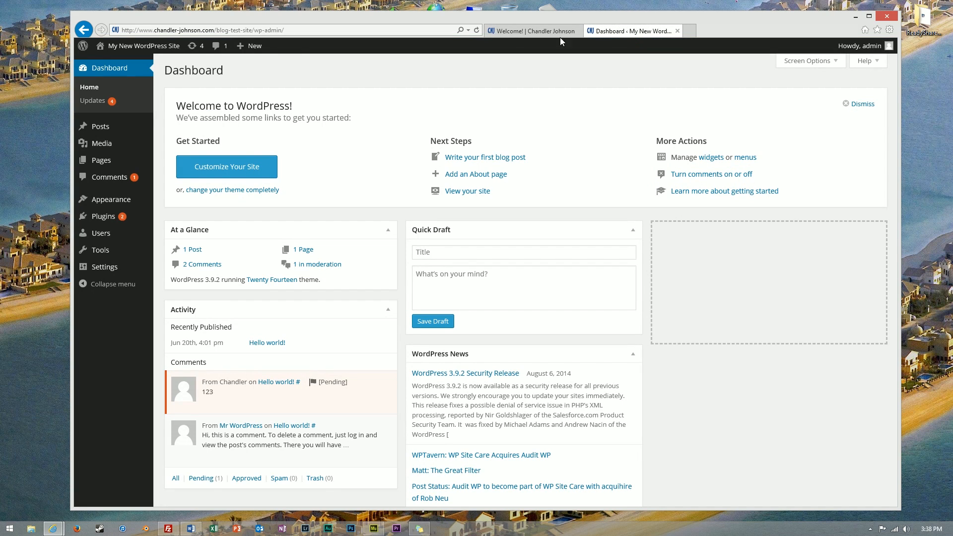
mouse_move(532, 31)
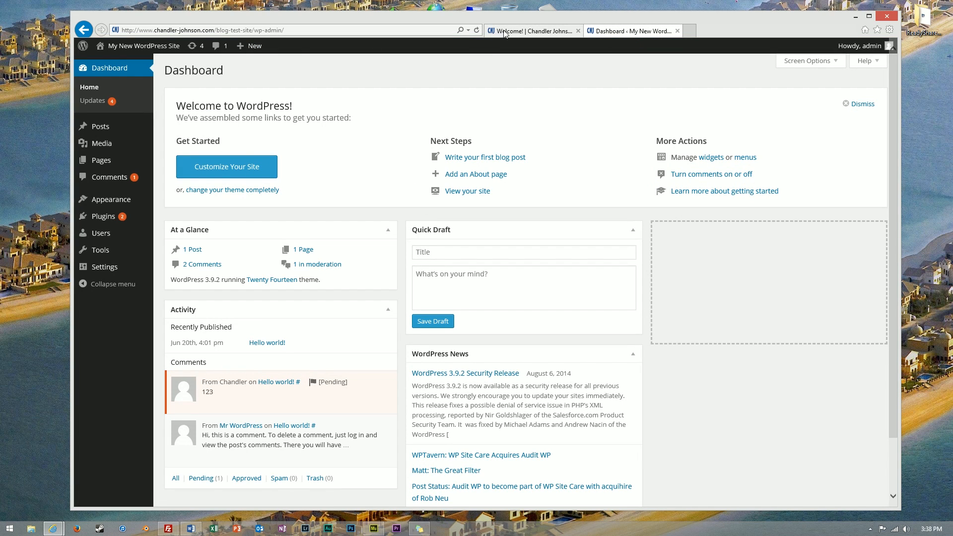
left_click(532, 31)
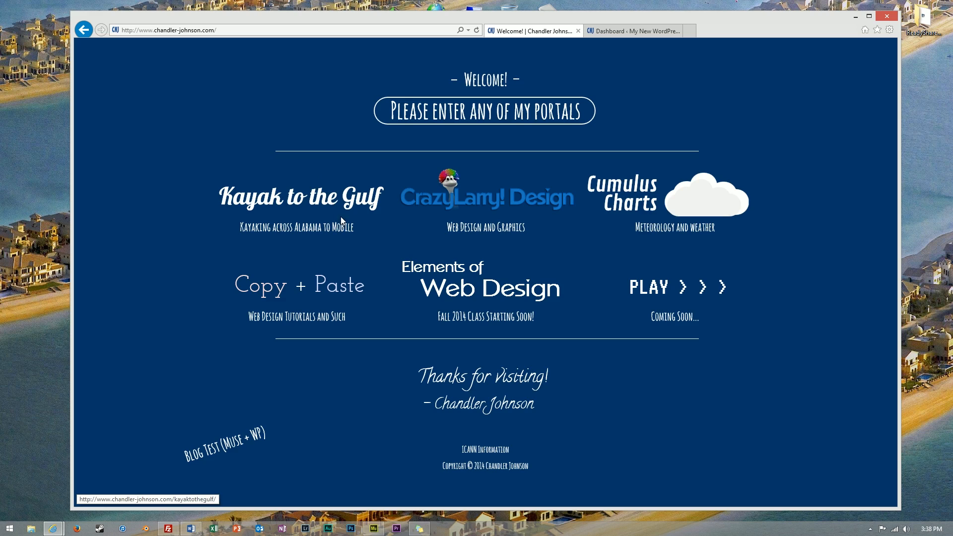
mouse_move(298, 323)
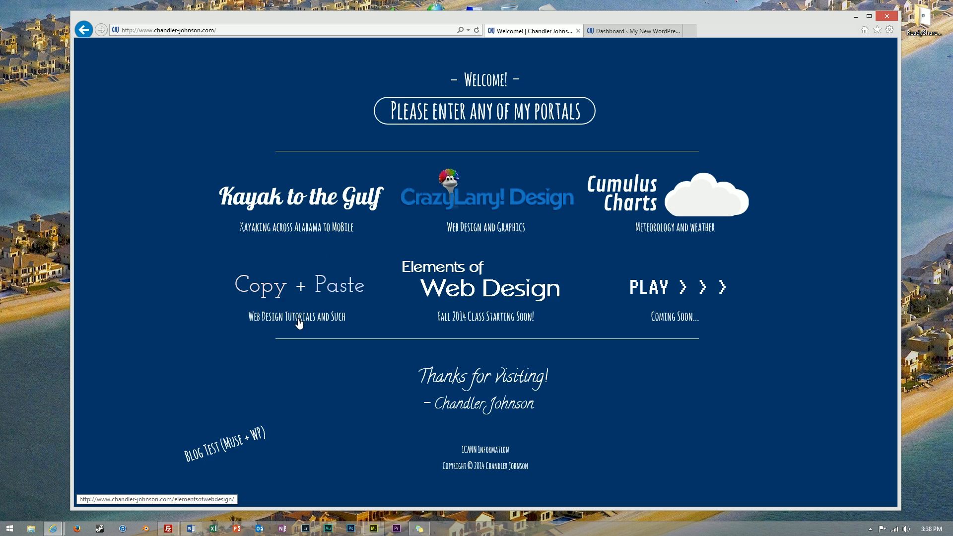
mouse_move(233, 428)
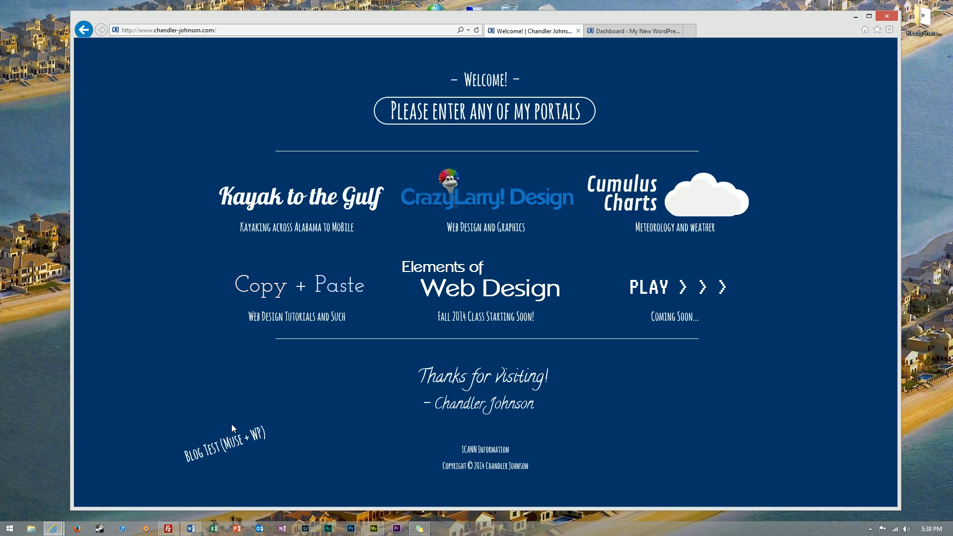
mouse_move(254, 443)
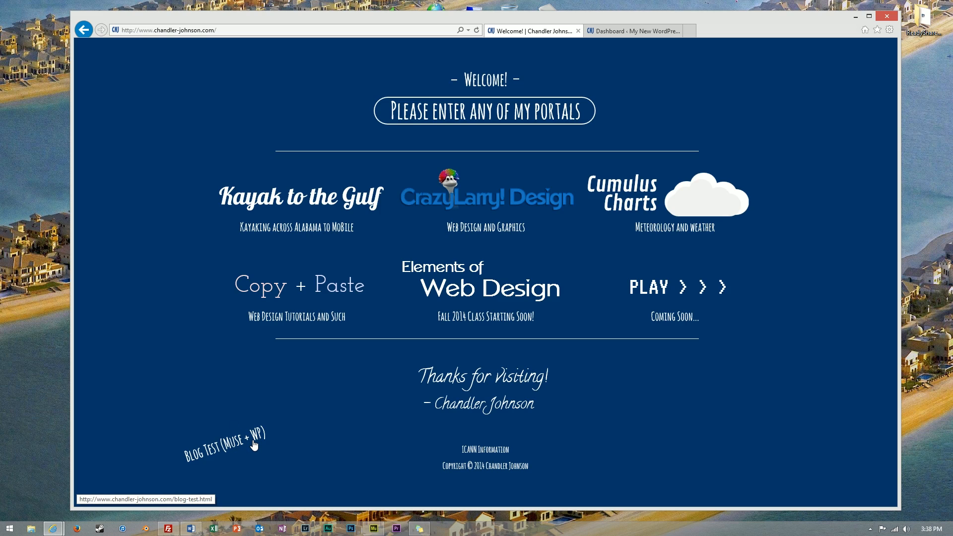
mouse_move(373, 528)
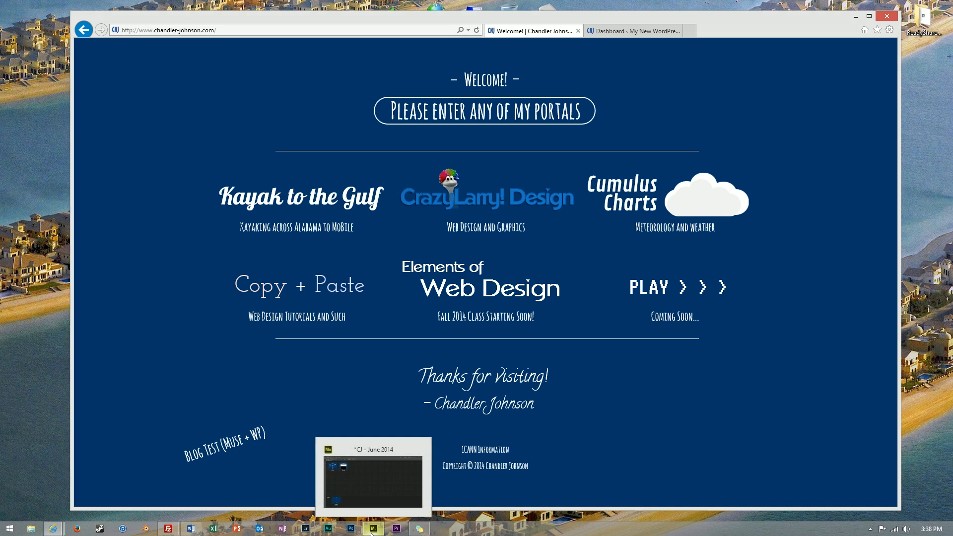
left_click(374, 528)
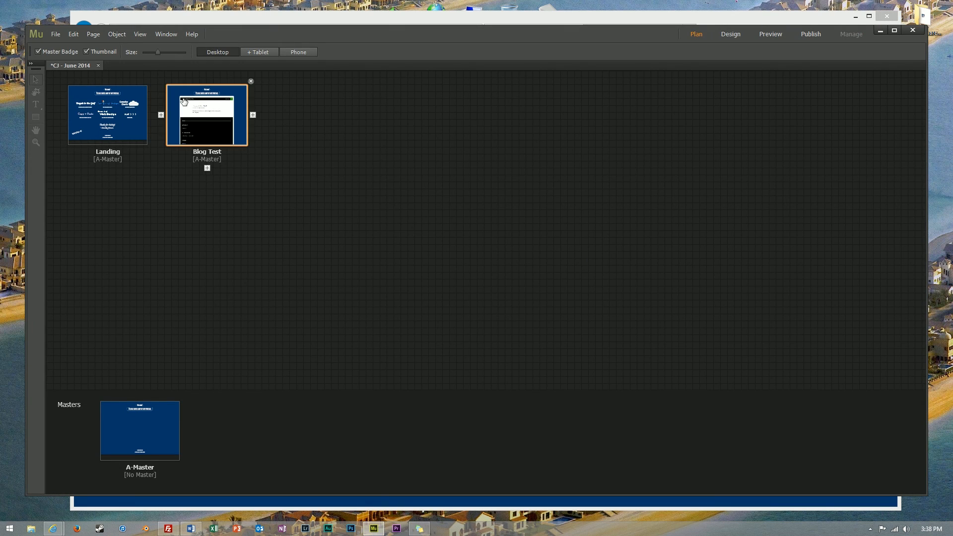
left_click(526, 350)
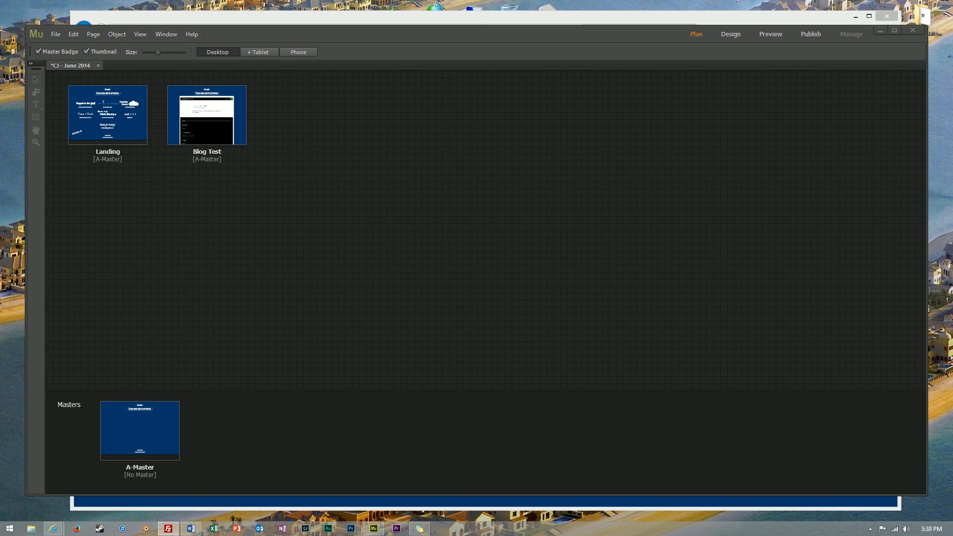
- Select the blog-test-site folder on the chandler-johnson FTP server in FileZilla
left_click(168, 528)
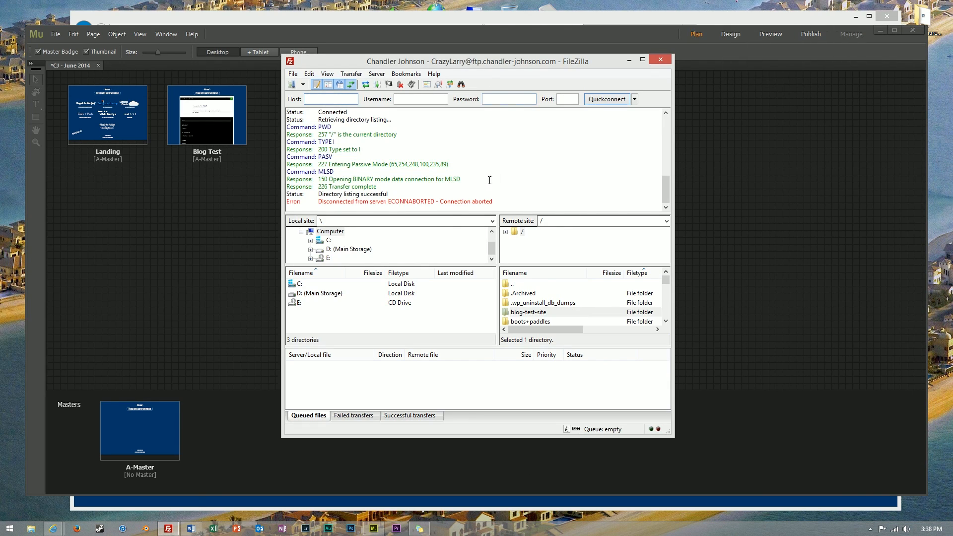
left_click(528, 312)
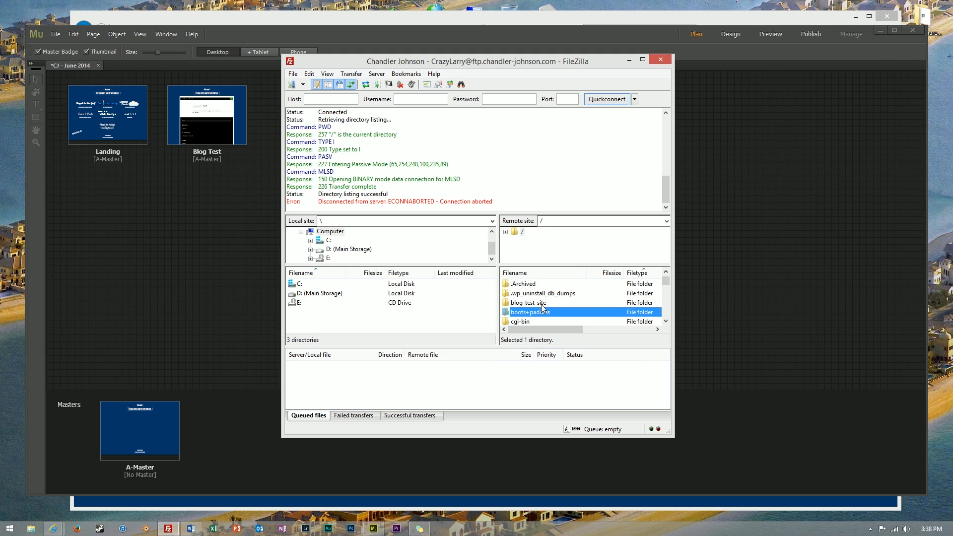
left_click(527, 302)
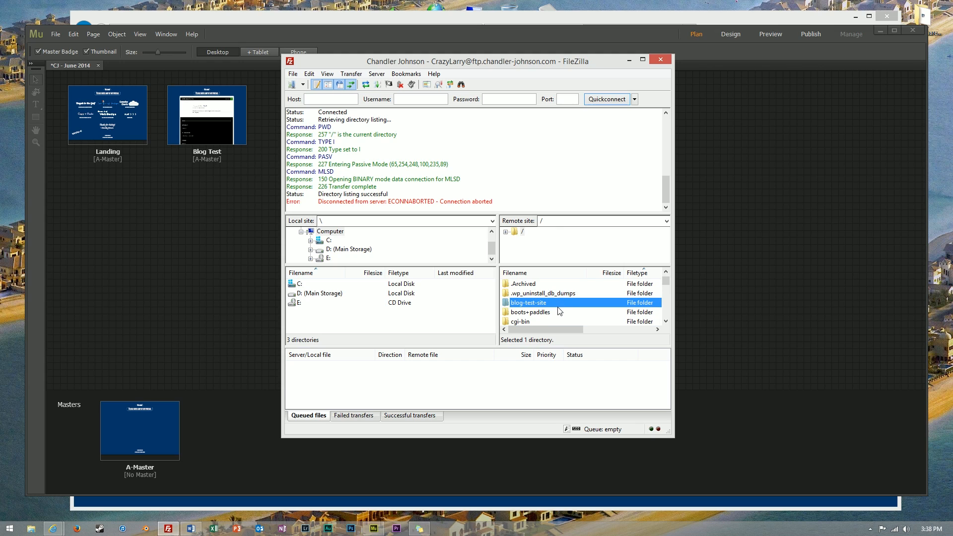
mouse_move(667, 26)
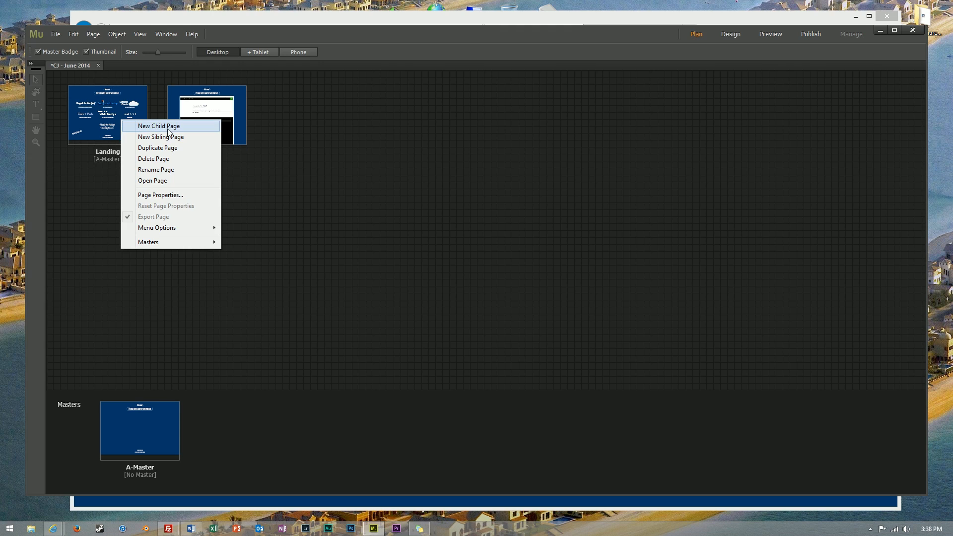
- Add a child page 'New Blog' under Landing and open it in Design view
left_click(160, 137)
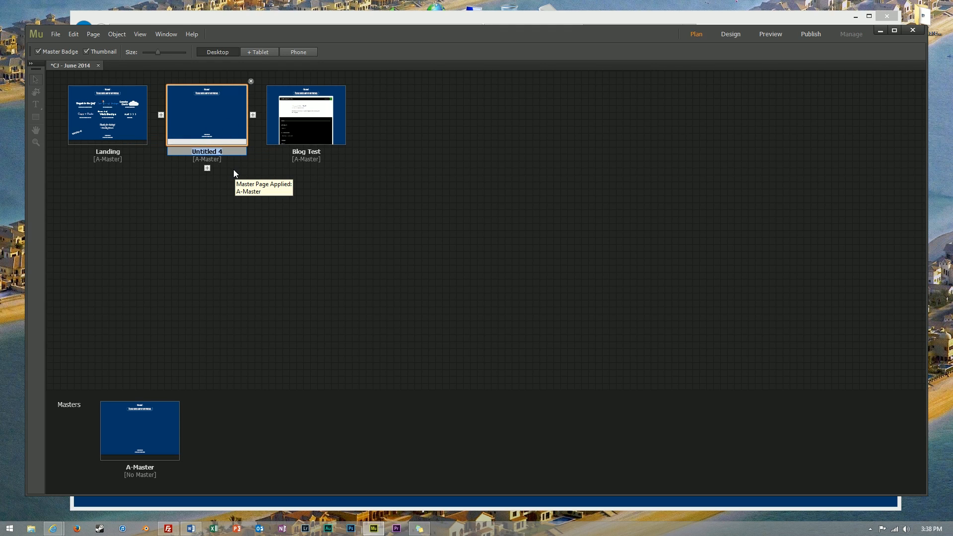
type("New Blog")
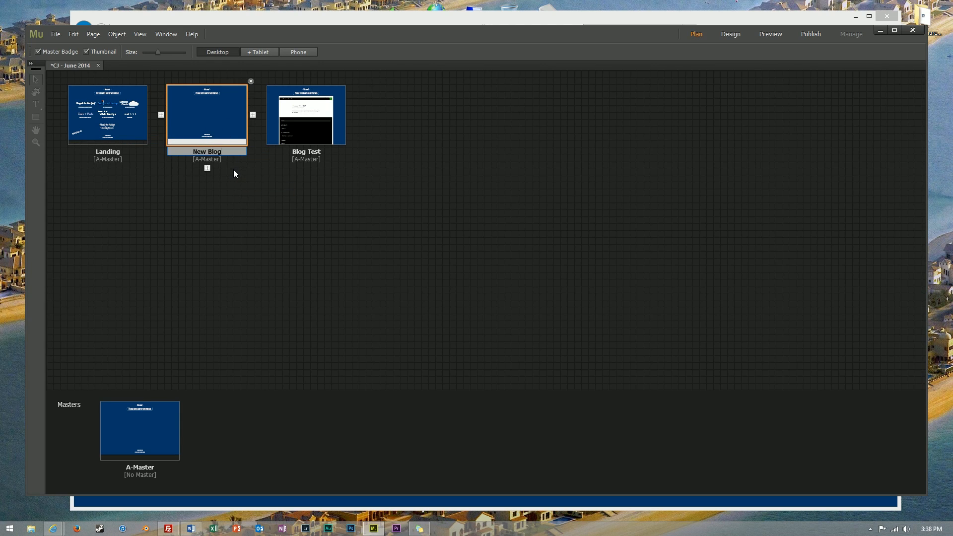
double_click(206, 114)
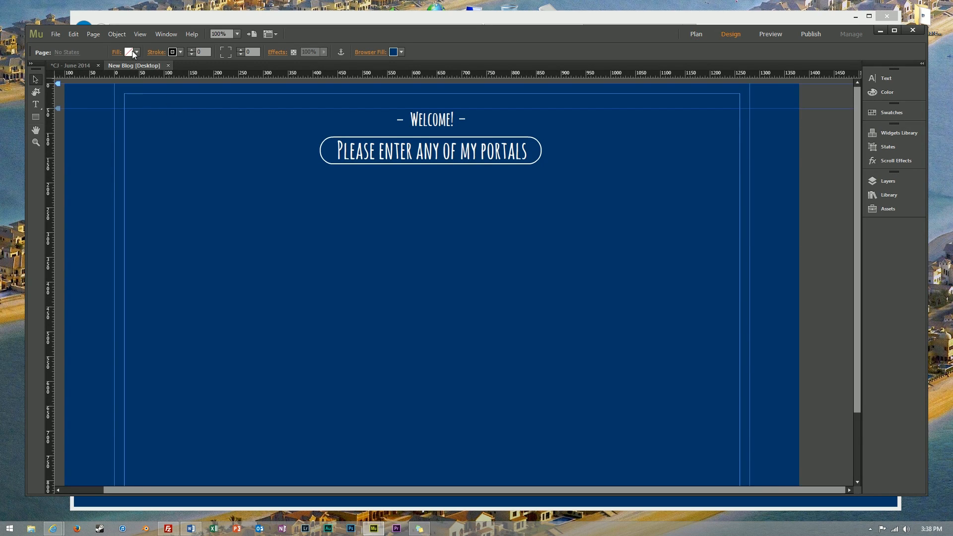
- Insert HTML with a div and a 900×800 iframe pointing to the blog-test-site URL
left_click(116, 33)
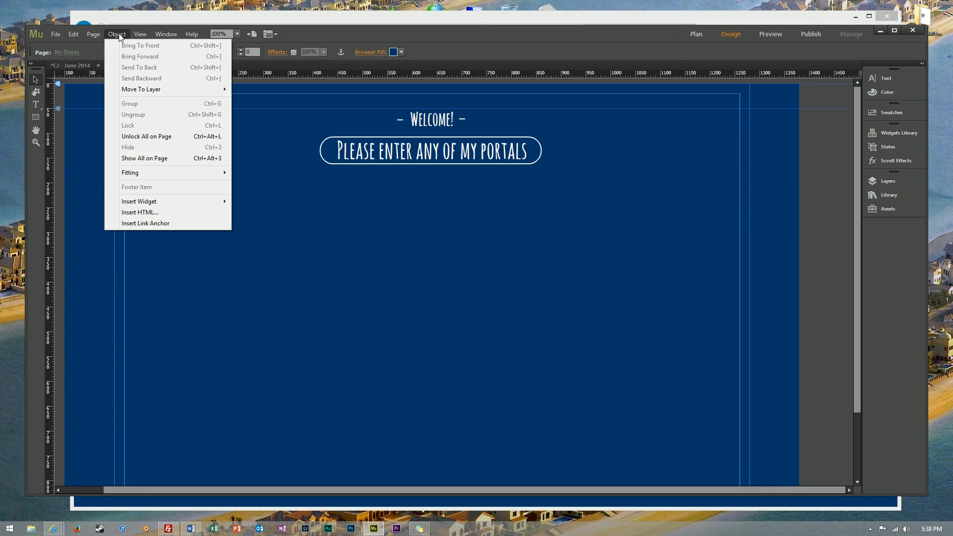
left_click(139, 212)
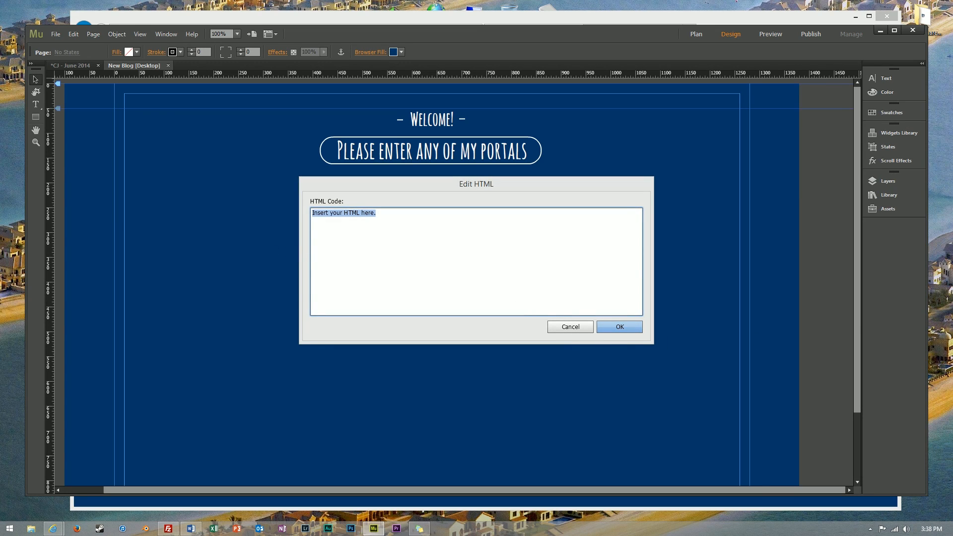
left_click(366, 232)
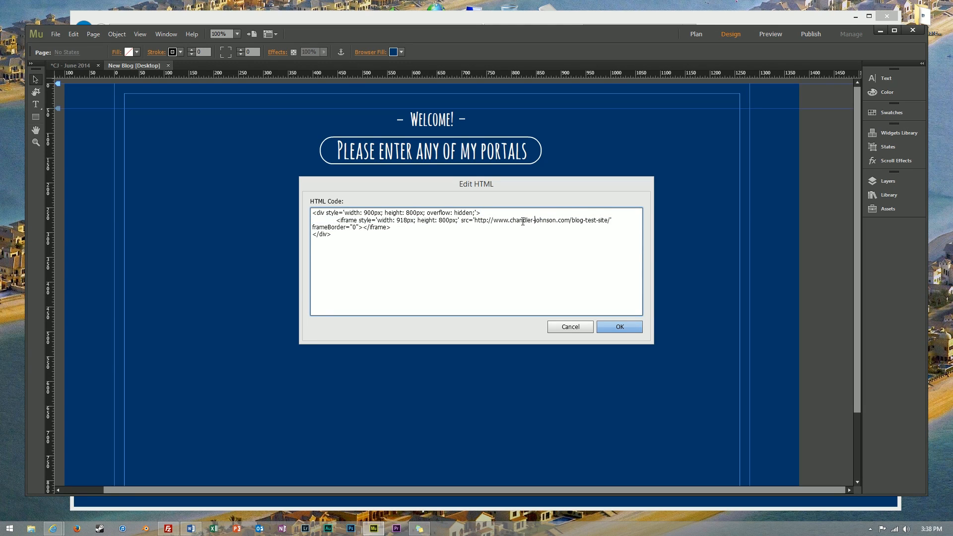
double_click(590, 219)
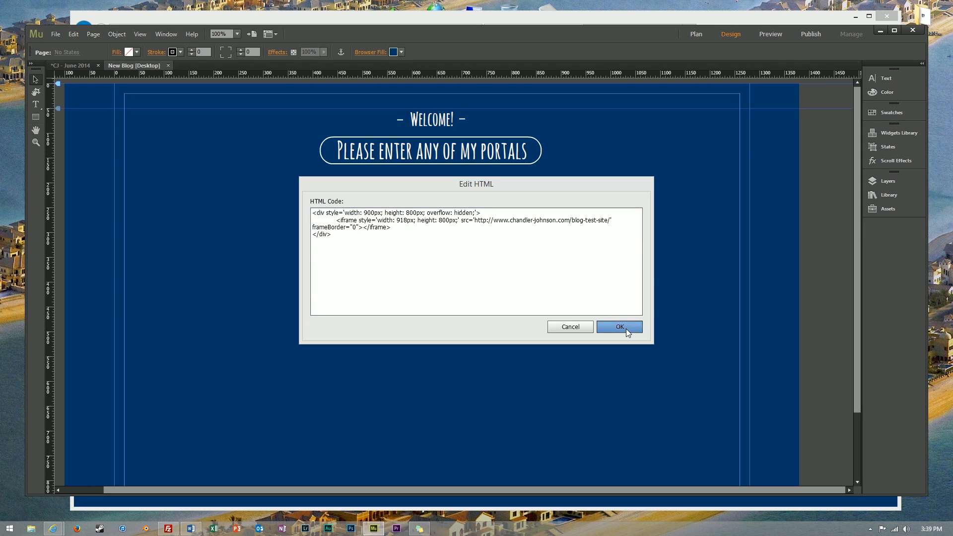
left_click(620, 328)
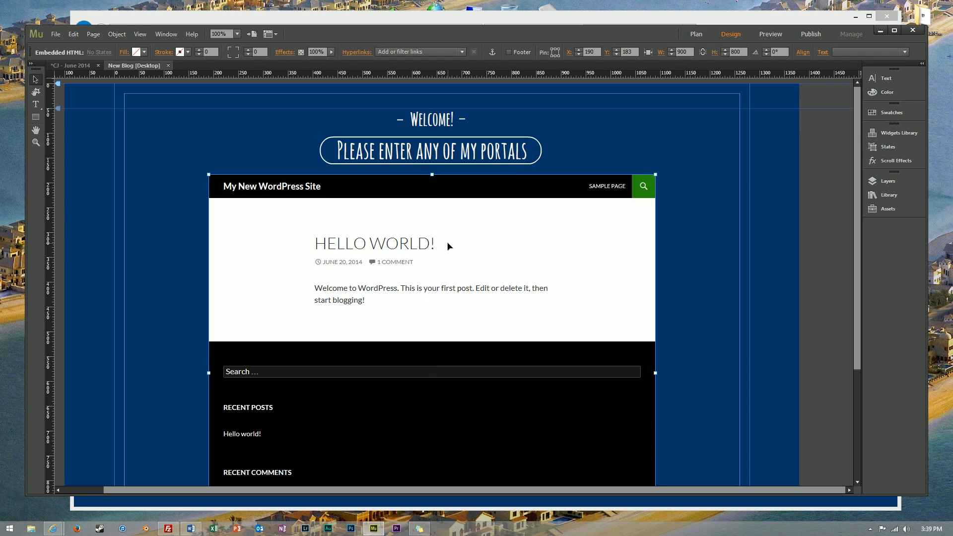
mouse_move(480, 241)
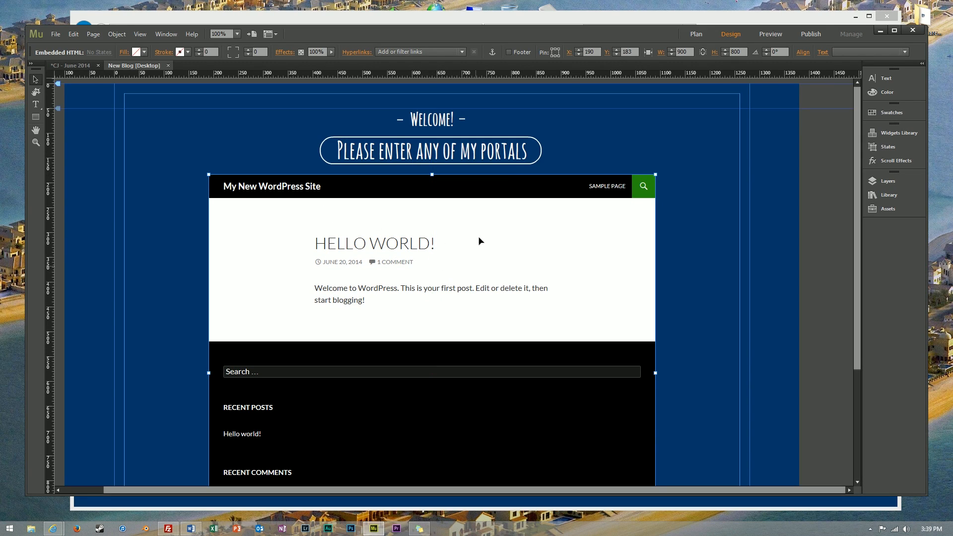
mouse_move(770, 33)
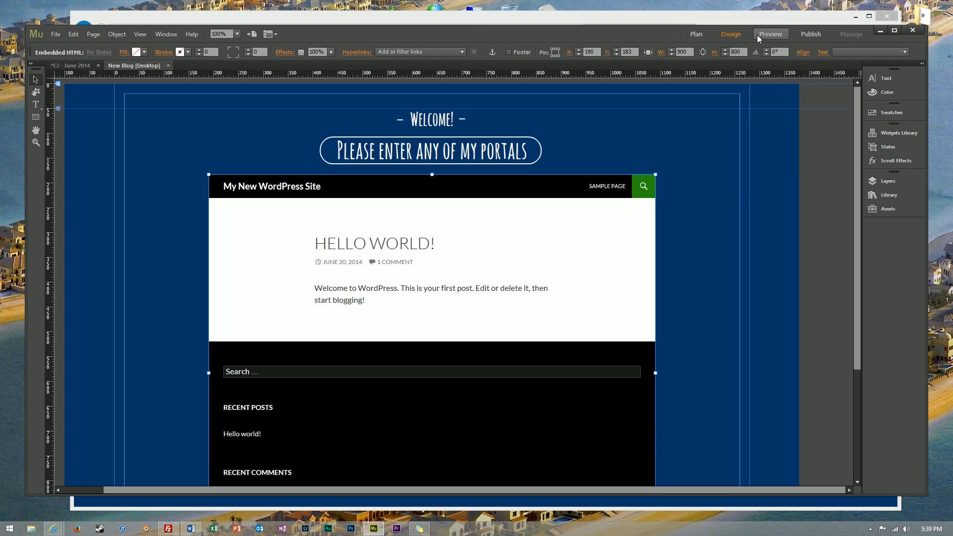
left_click(770, 34)
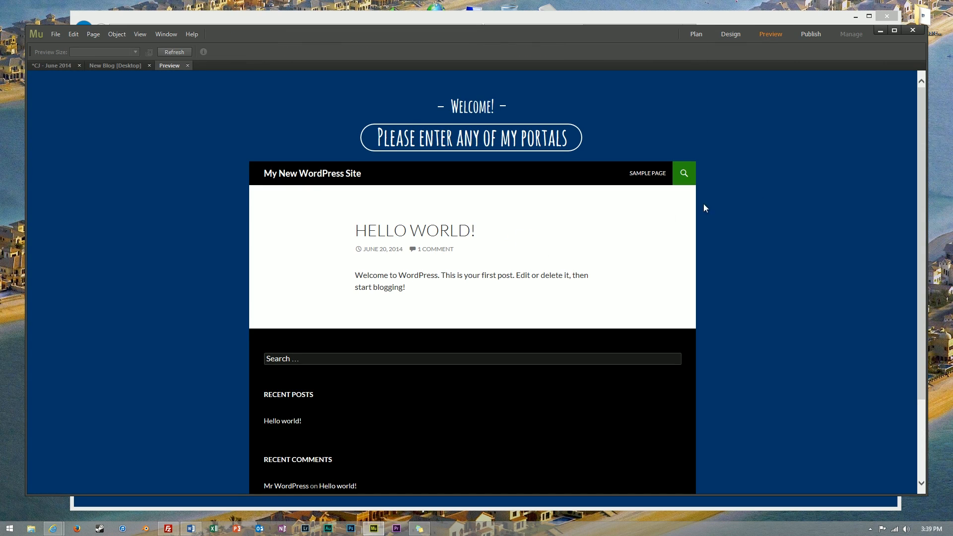
mouse_move(633, 219)
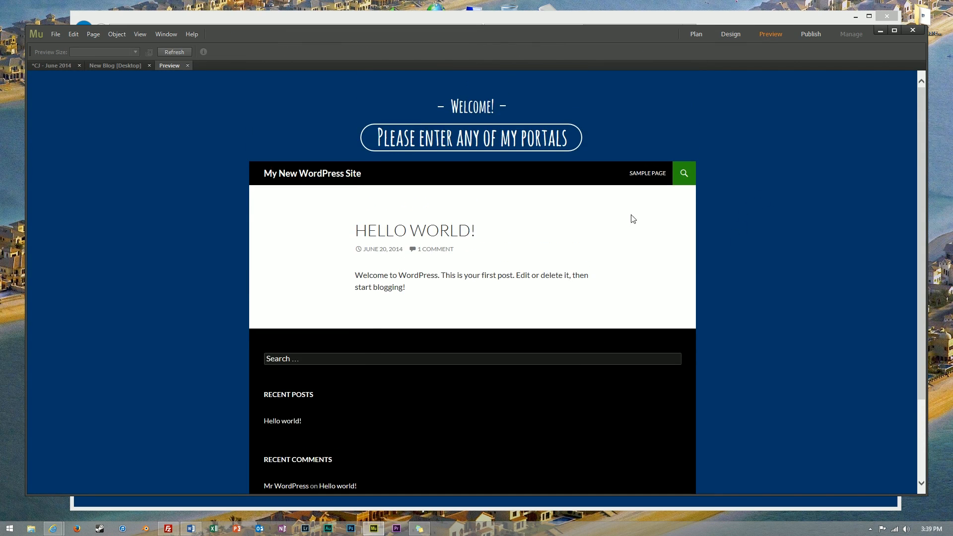
left_click(647, 173)
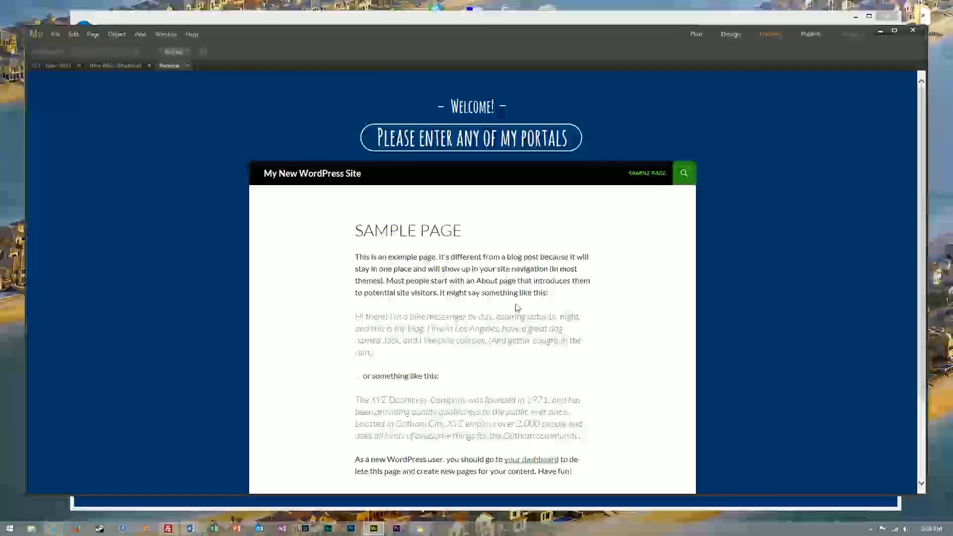
left_click(731, 34)
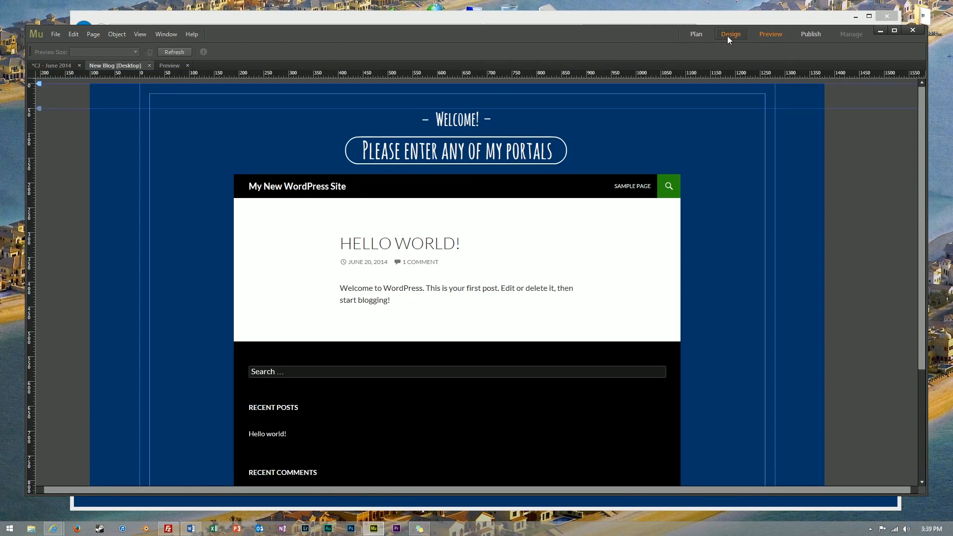
left_click(731, 34)
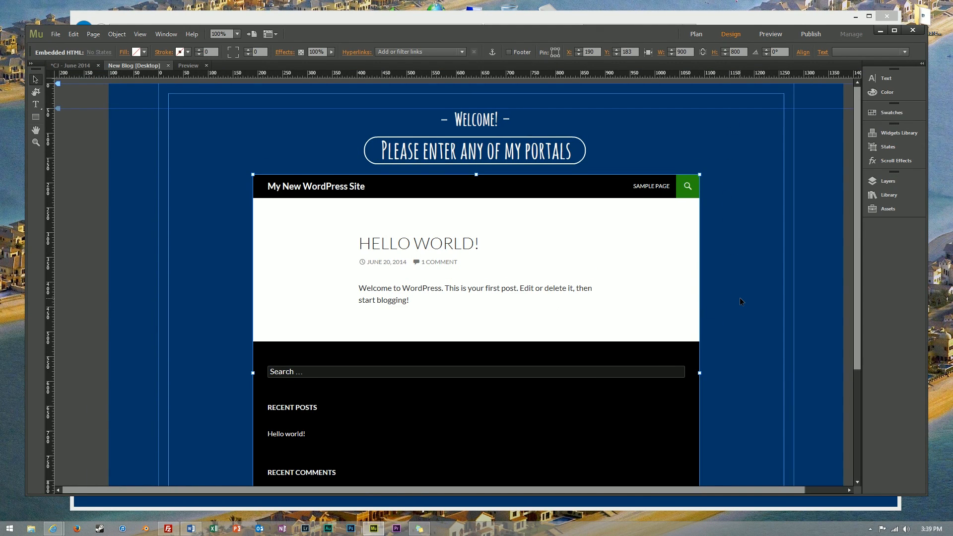
scroll("down", 3)
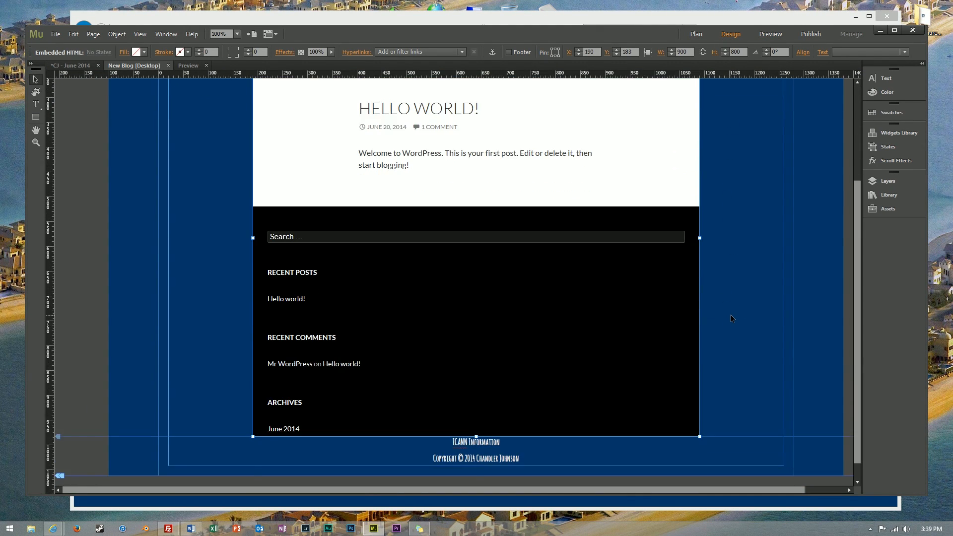
scroll("up", 3)
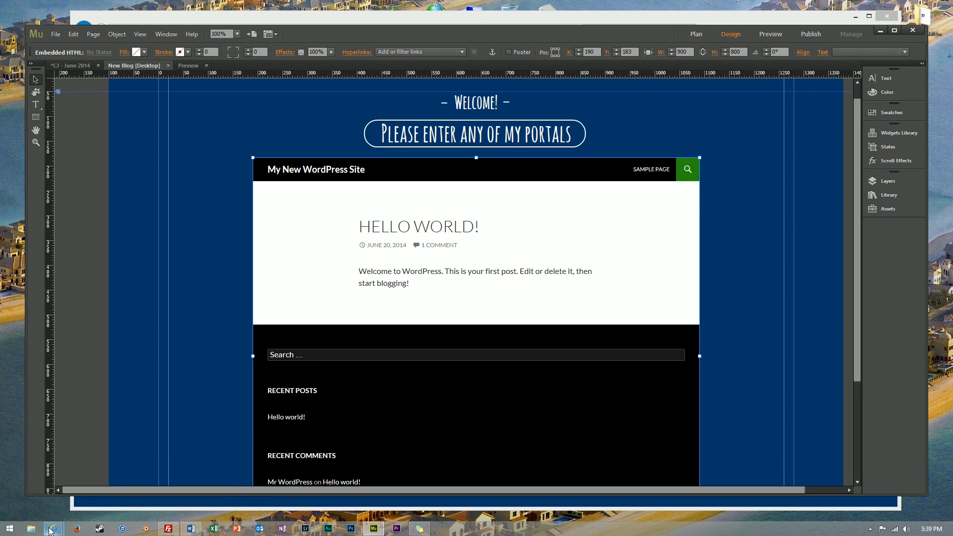
left_click(75, 528)
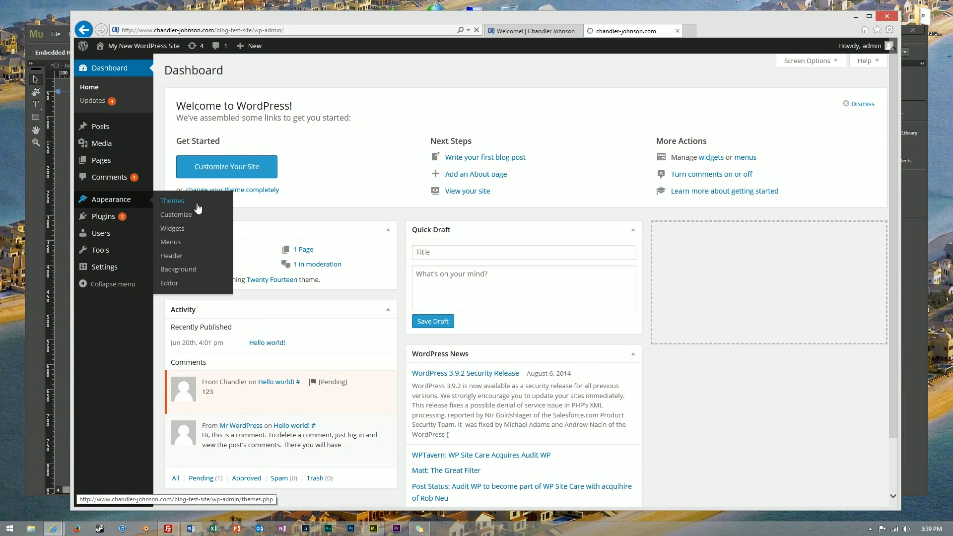
- Activate the Plain WP theme under Appearance > Themes, then return to Muse
left_click(172, 201)
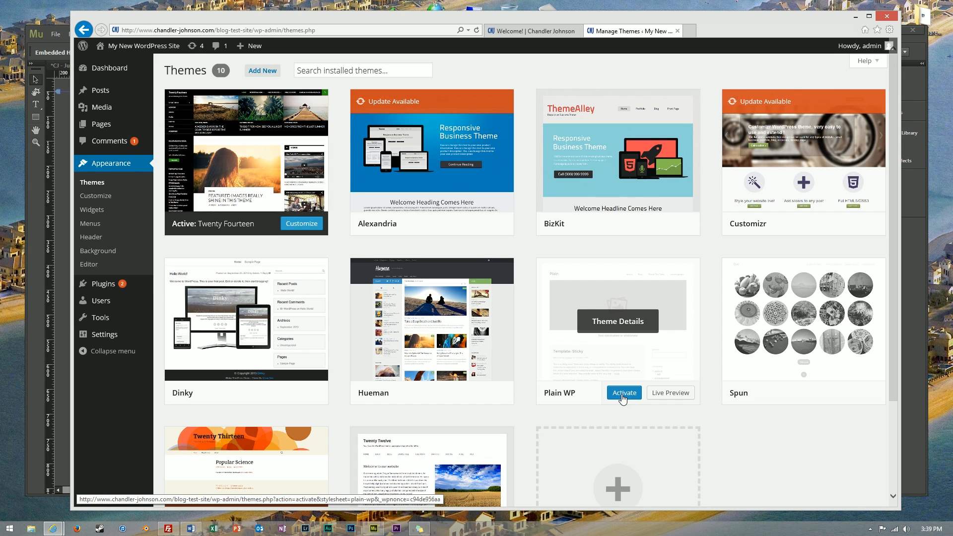
left_click(624, 392)
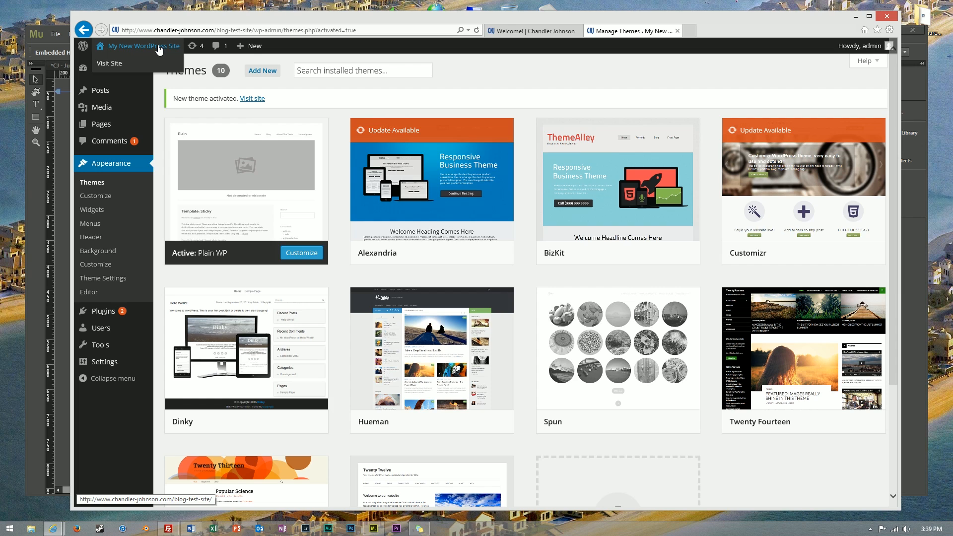
left_click(109, 63)
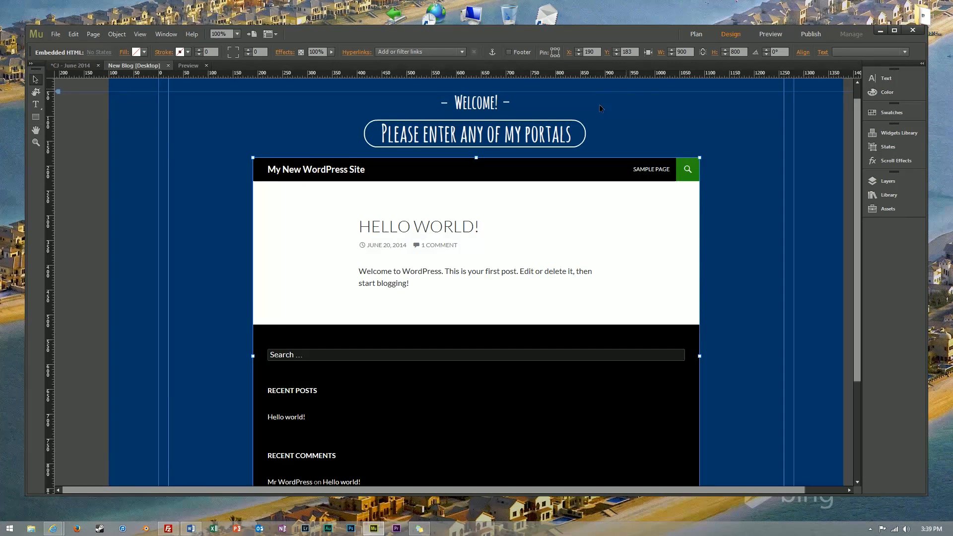
left_click(770, 35)
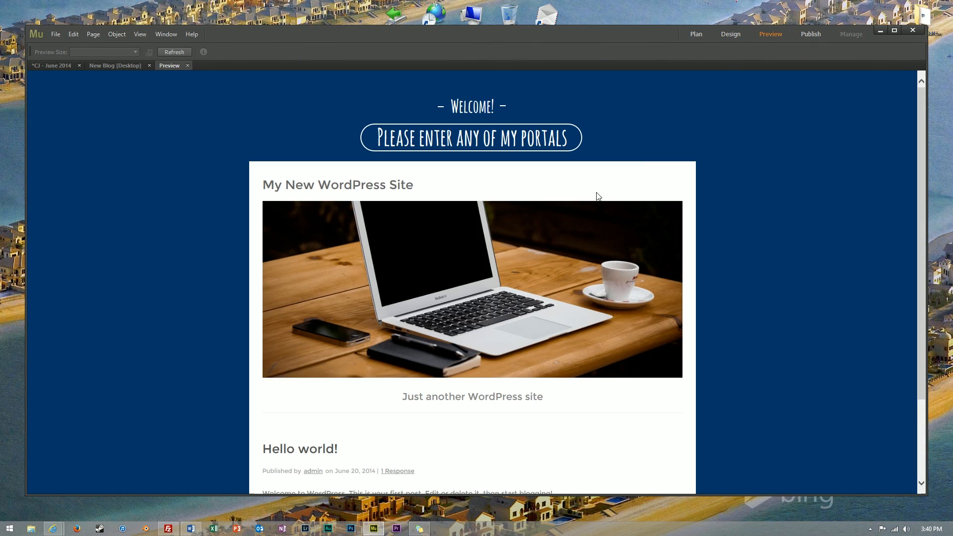
mouse_move(321, 451)
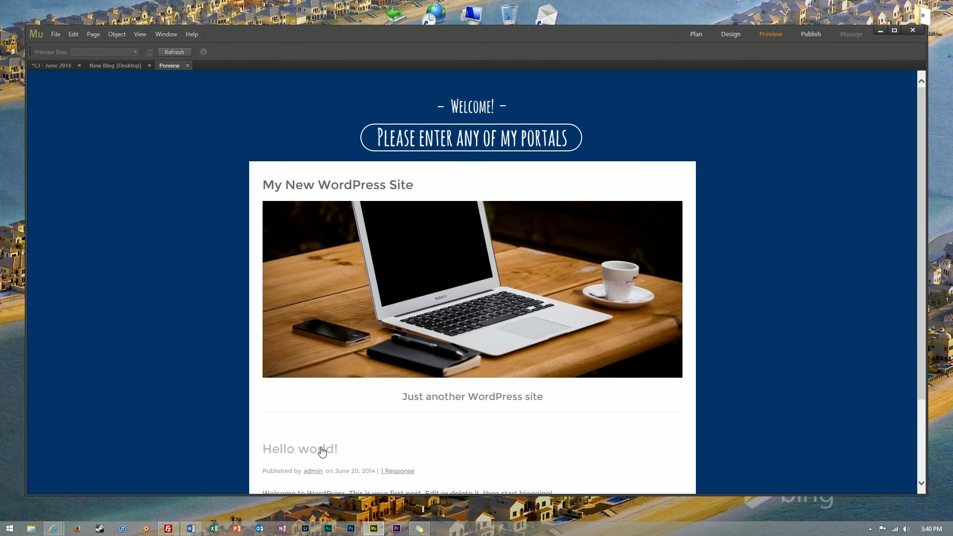
scroll("down", 3)
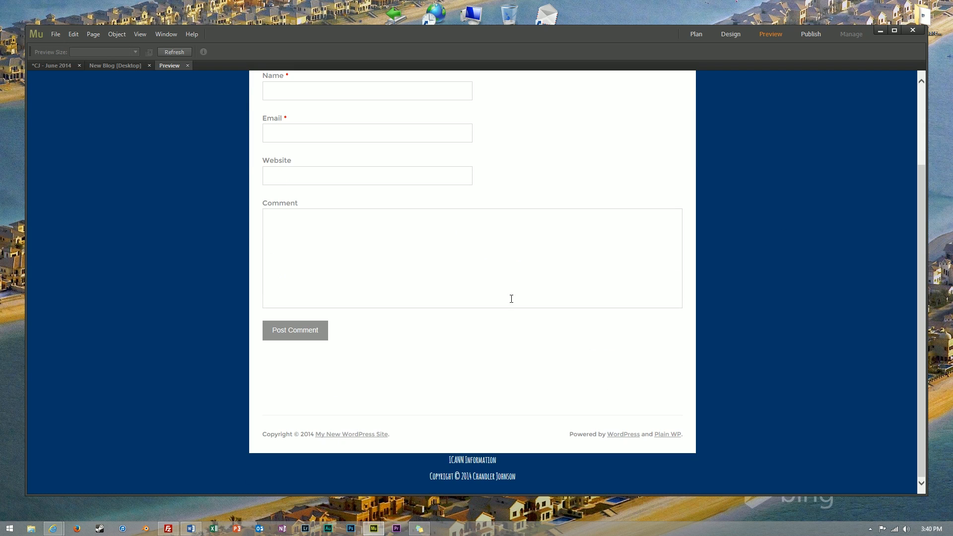
scroll("up", 3)
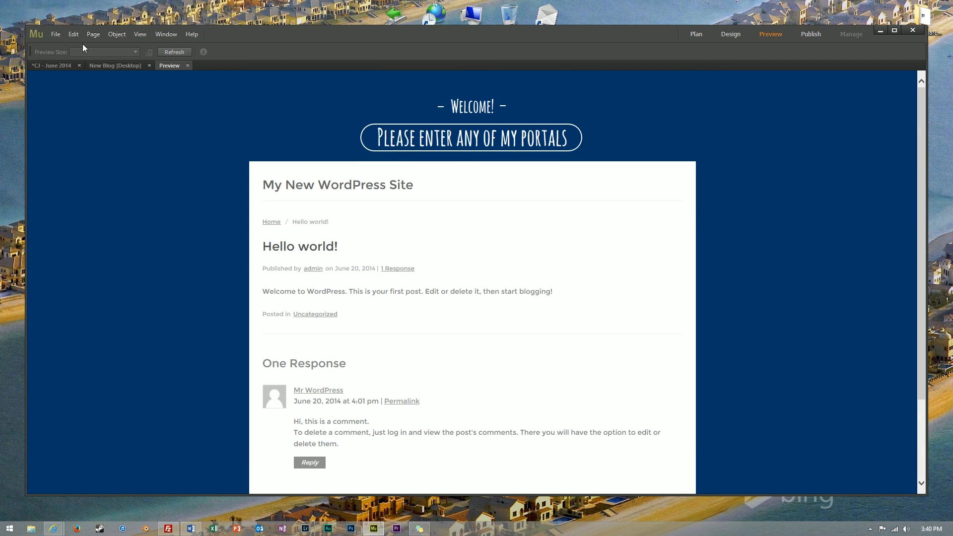
left_click(731, 34)
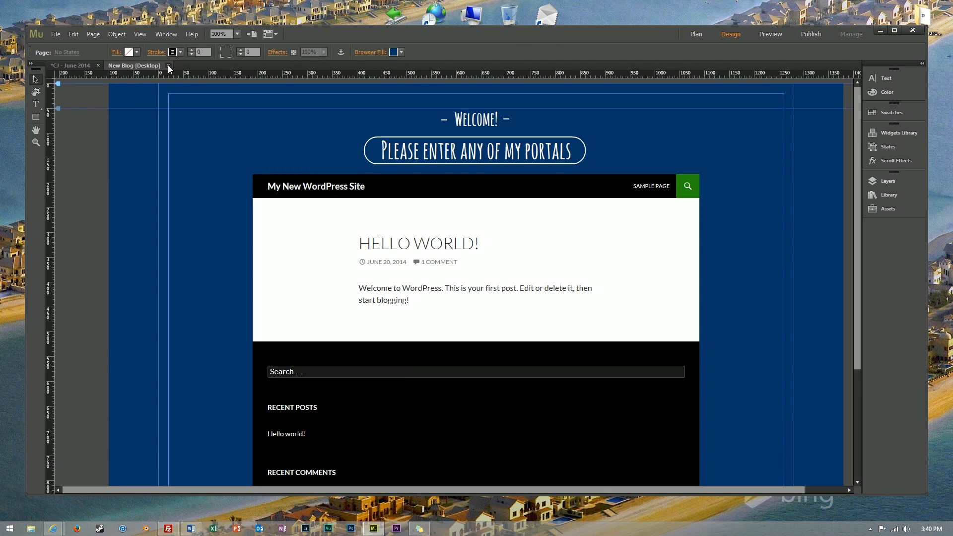
- Close New Blog and preview Blog Test, scrolling through the embedded Plain WP post
left_click(133, 65)
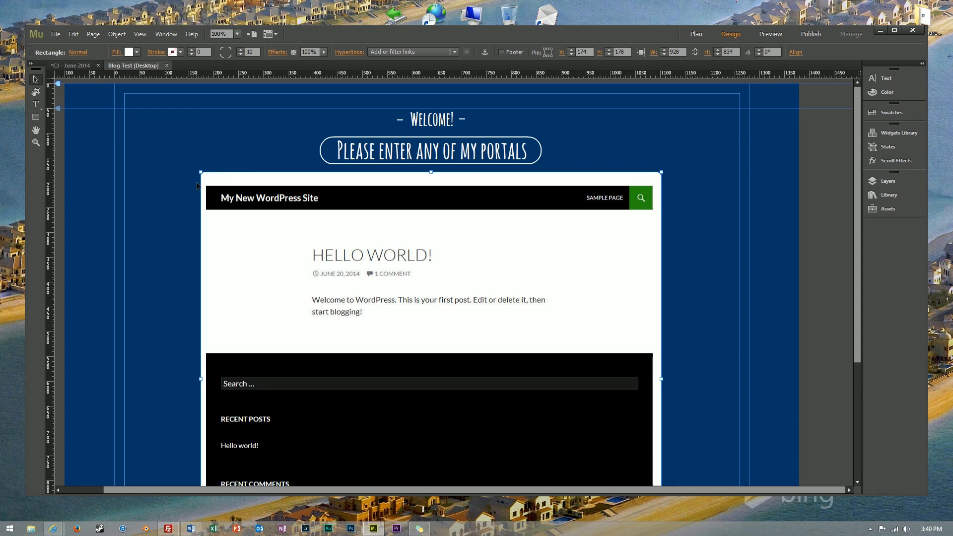
left_click(769, 35)
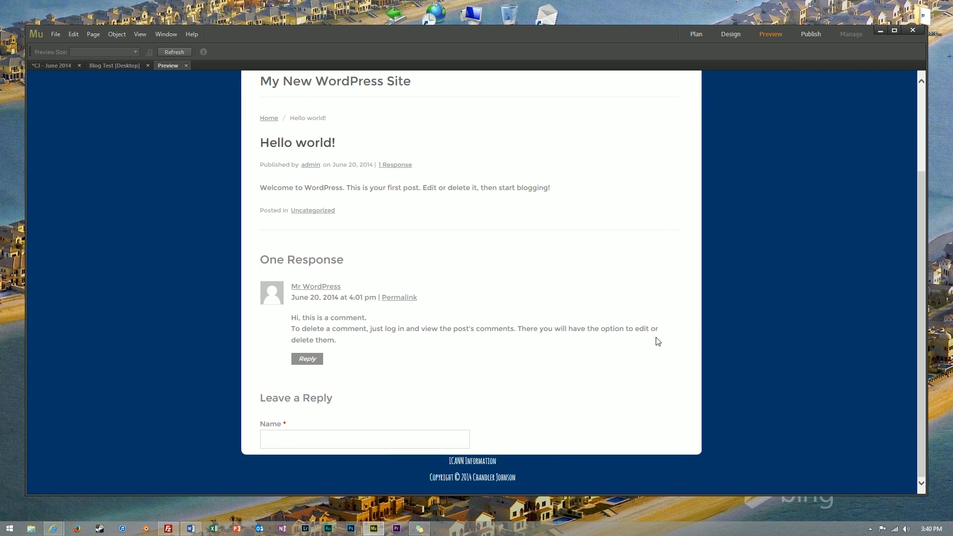
scroll("up", 3)
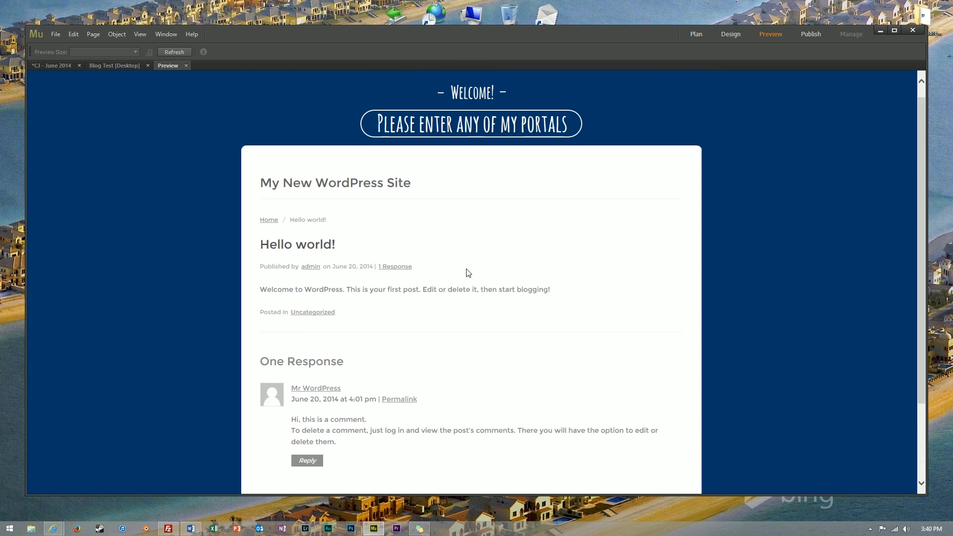
scroll("down", 3)
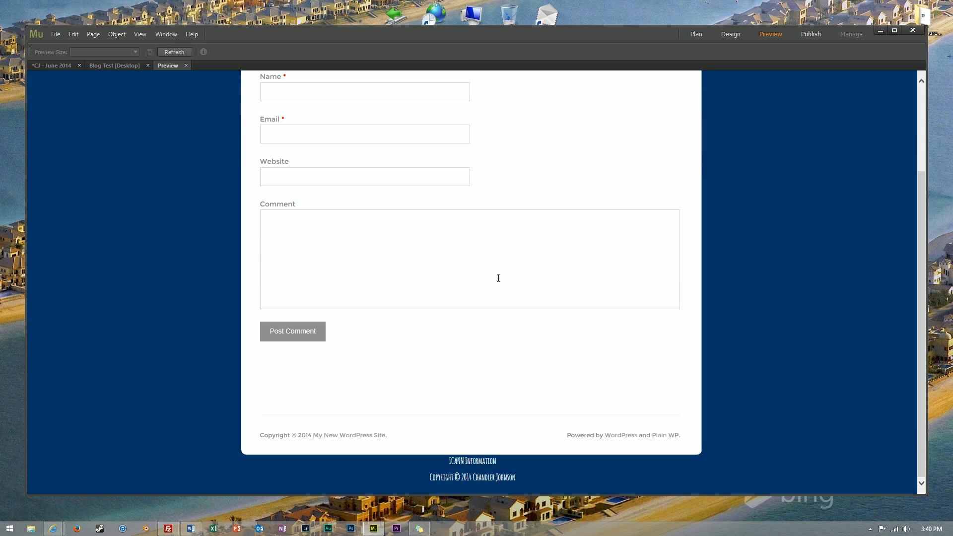
scroll("up", 3)
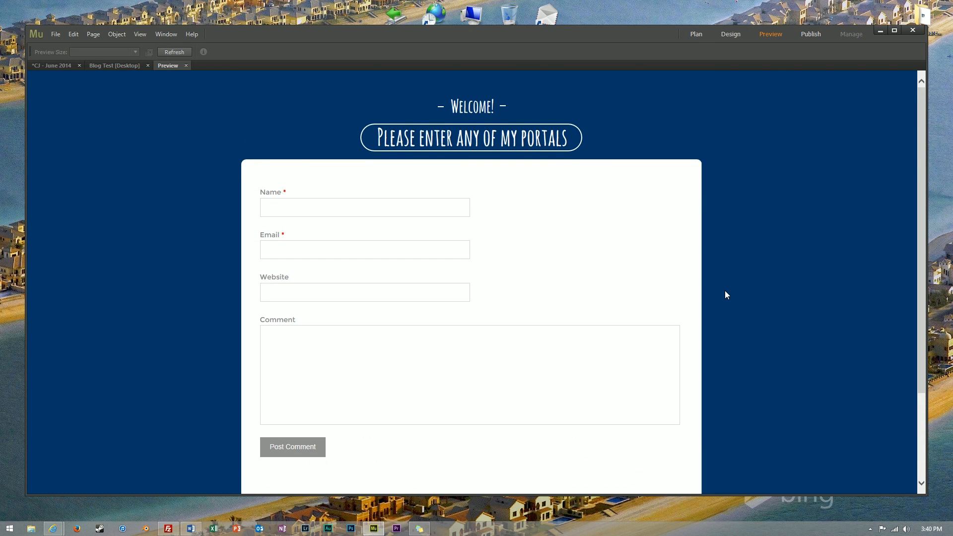